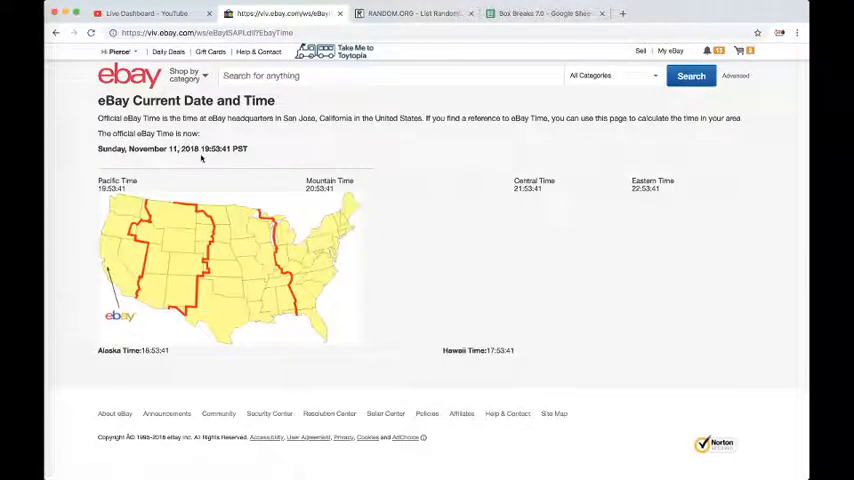
mouse_move(584, 204)
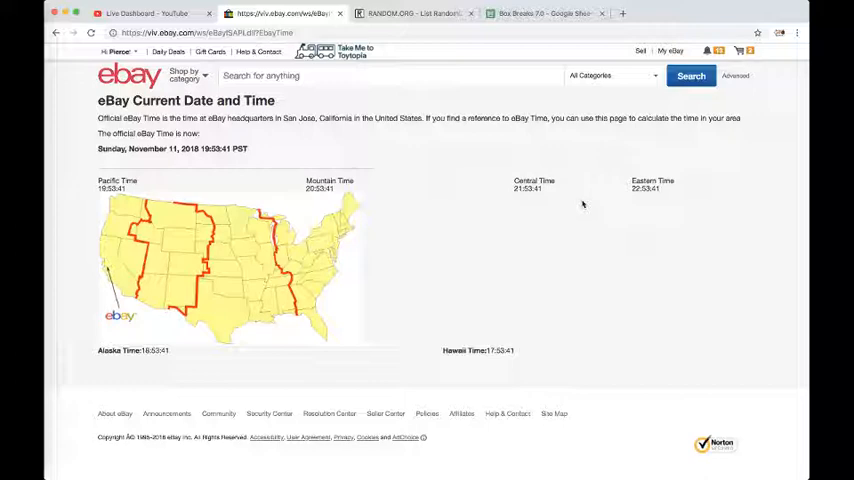
Return from the eBay time page to the Box Breaks 7.0 spreadsheet
left_click(544, 12)
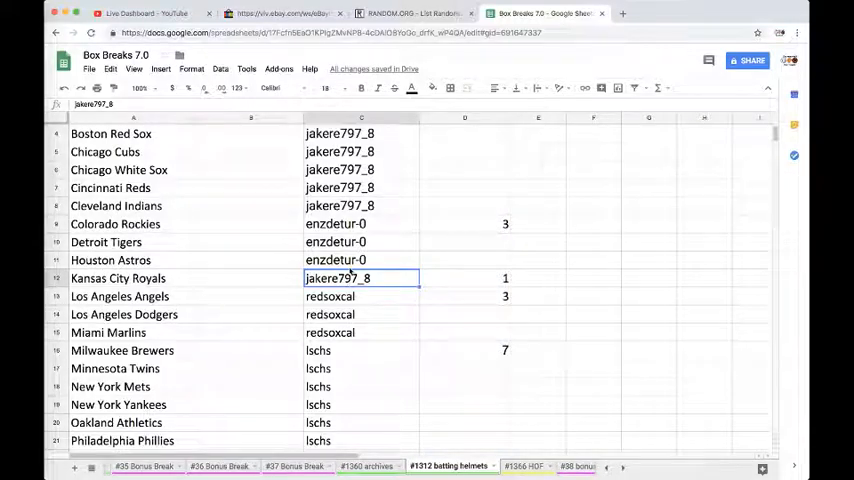
Select and copy the owner column down to Washington Nationals, then go to RANDOM.ORG
scroll("down", 3)
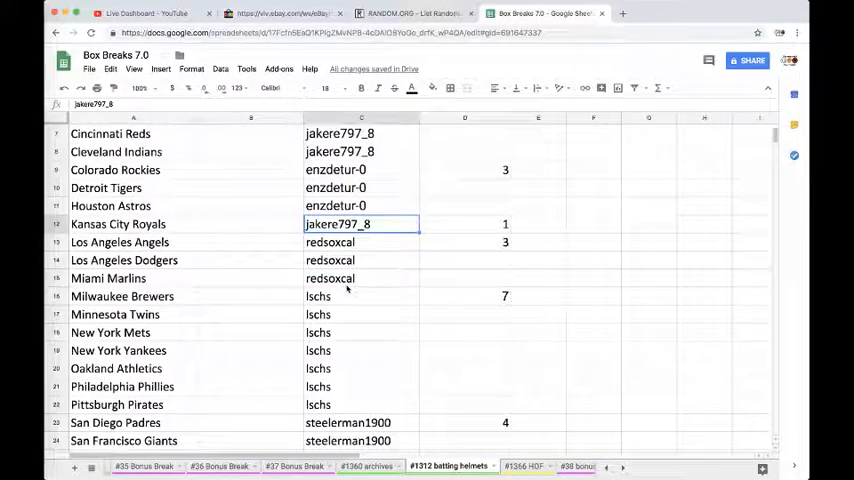
scroll("down", 3)
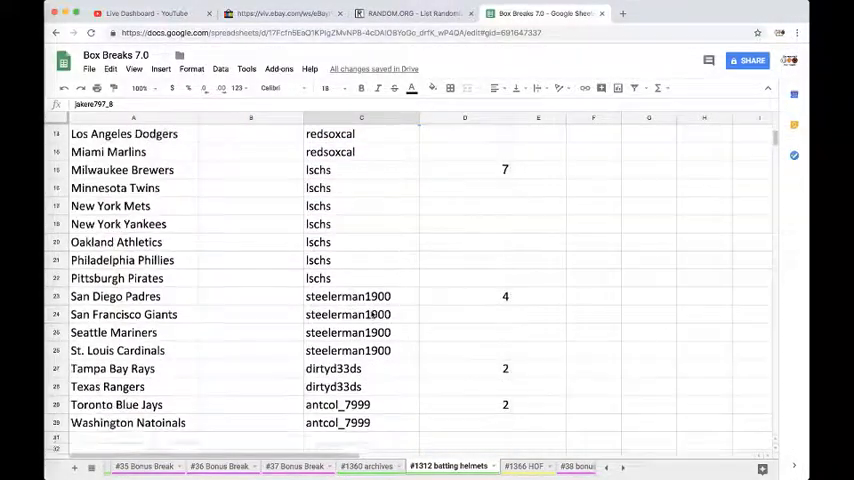
left_click(360, 116)
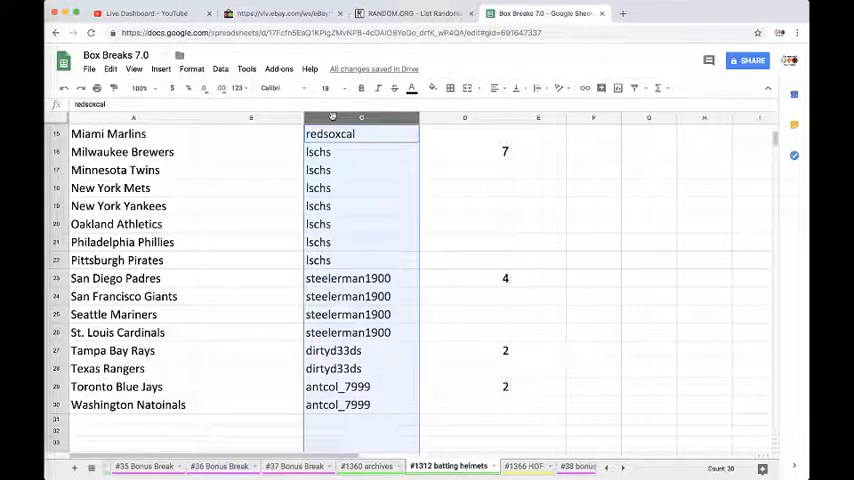
left_click(412, 12)
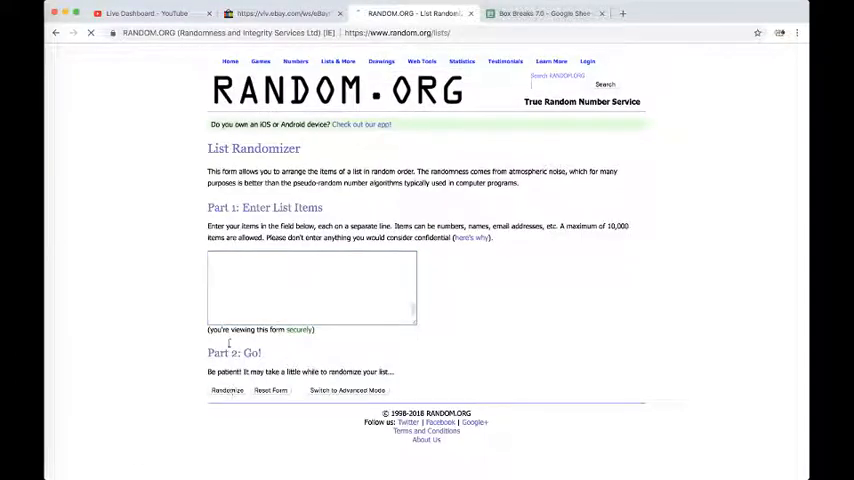
Paste the owner names into the List Randomizer and shuffle them
left_click(228, 390)
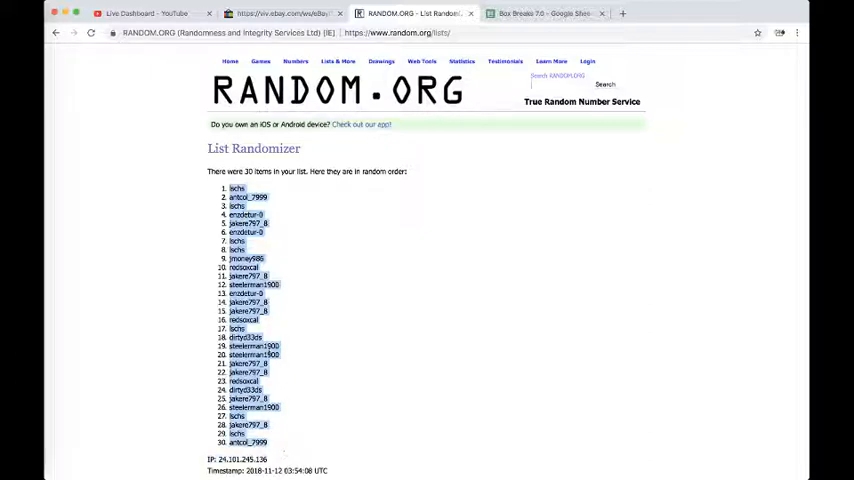
Paste the shuffled owners beside the teams and spot-check Braves, Tigers and Royals
left_click(544, 12)
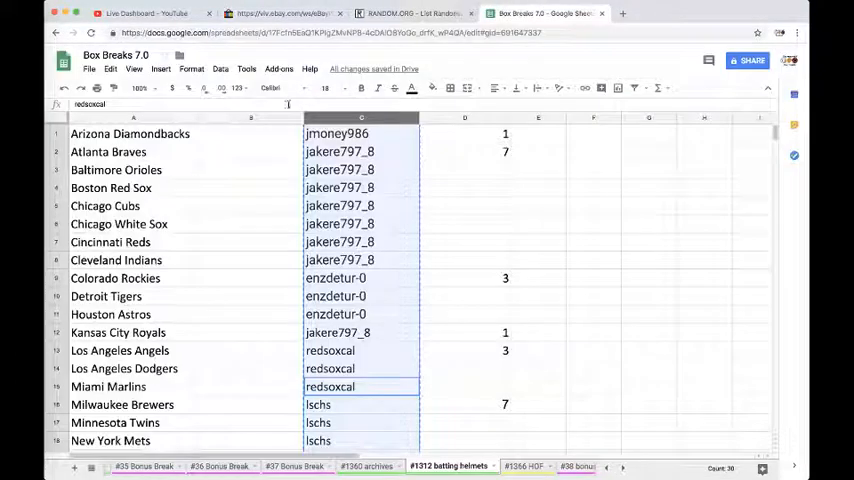
left_click(328, 88)
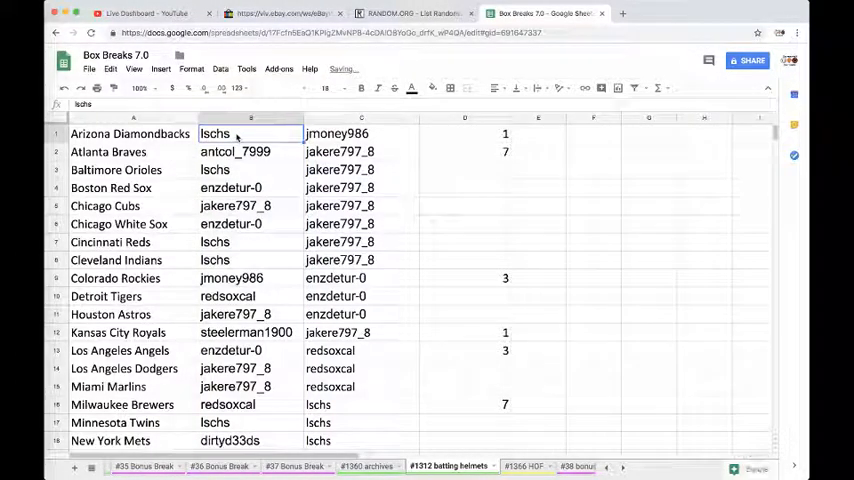
left_click(250, 152)
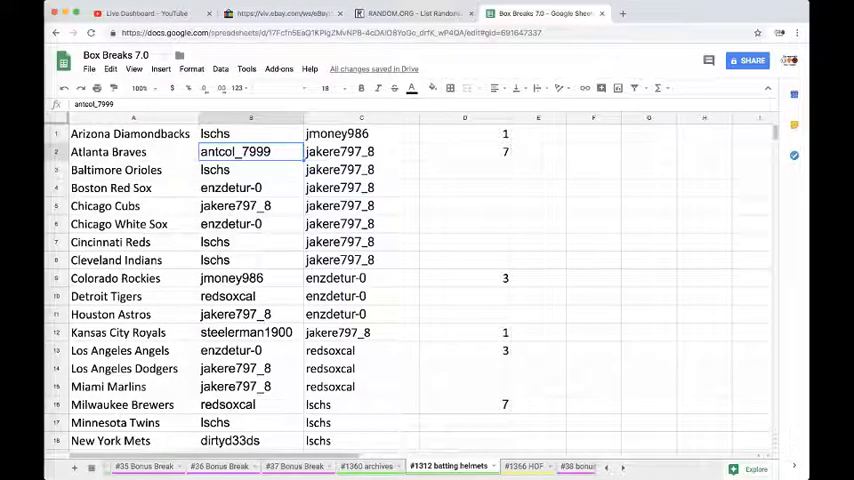
left_click(250, 188)
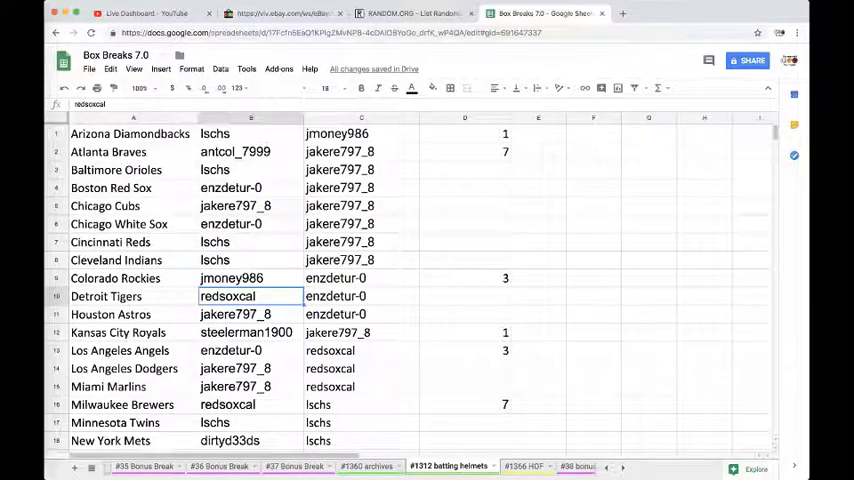
left_click(250, 332)
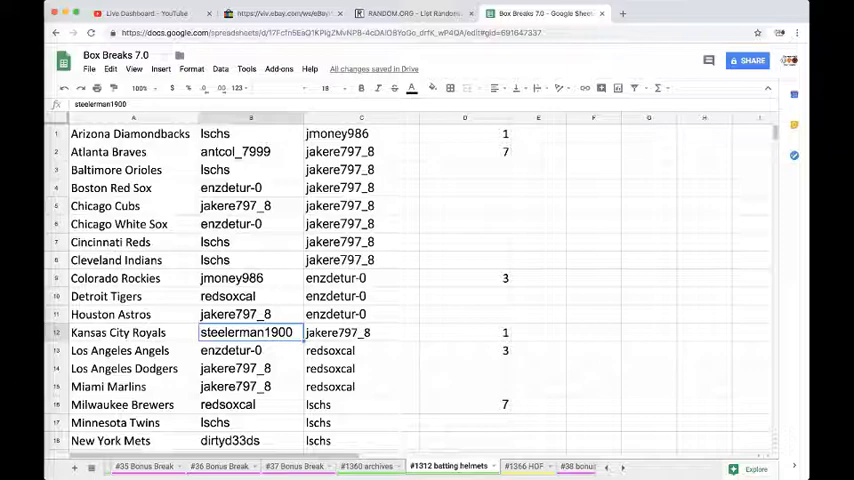
scroll("down", 3)
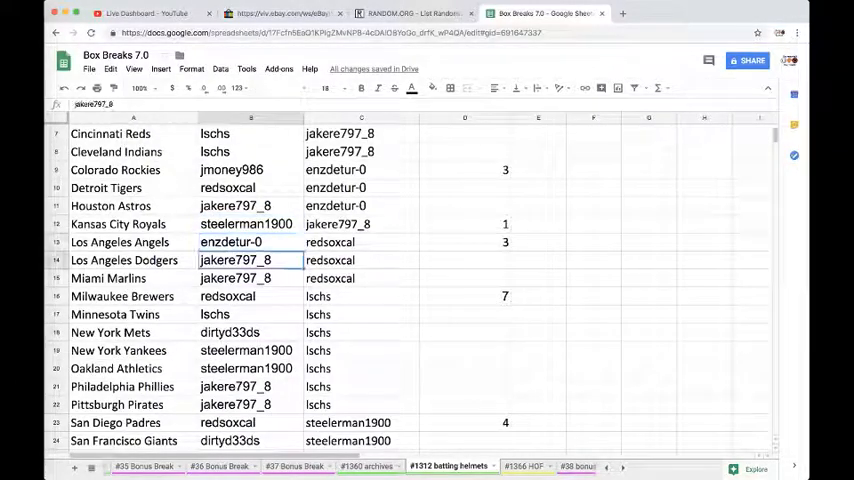
left_click(250, 296)
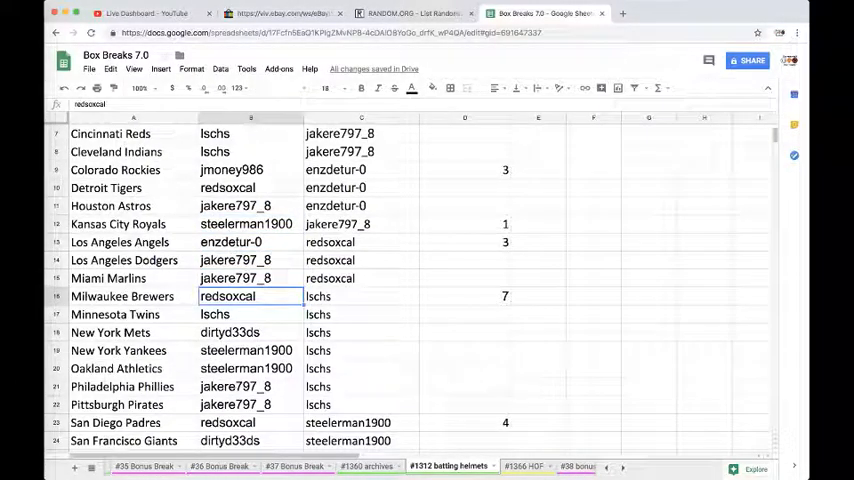
scroll("down", 3)
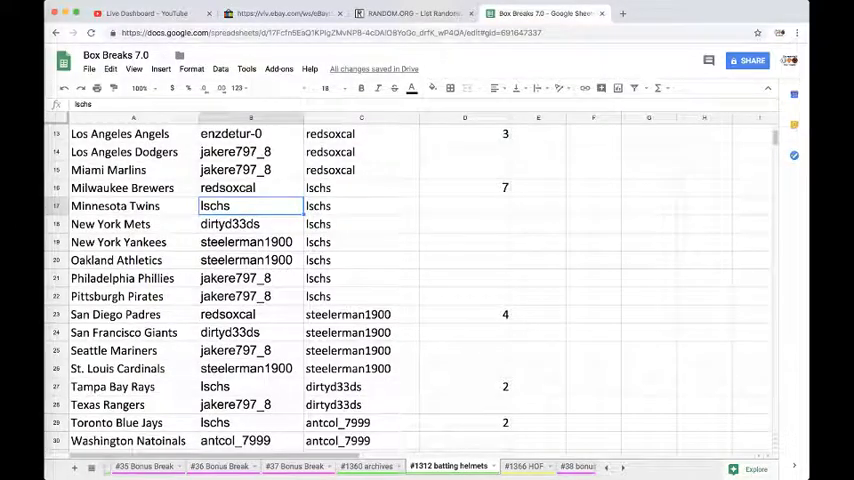
left_click(250, 278)
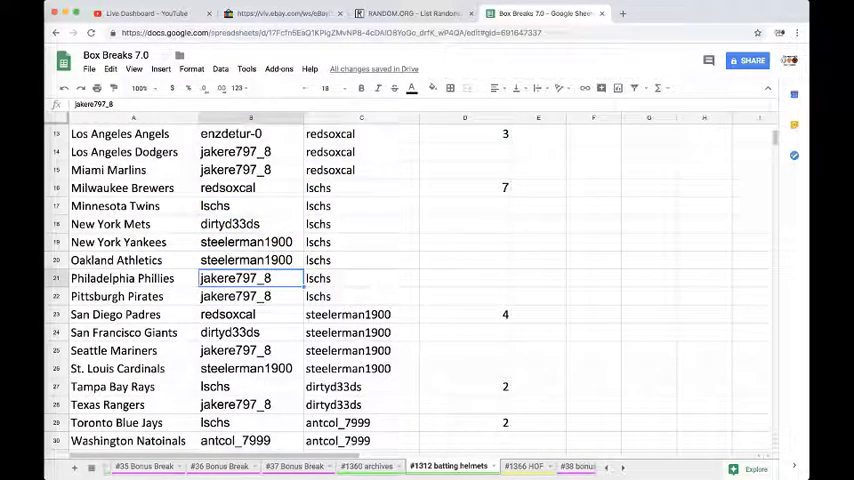
left_click(250, 332)
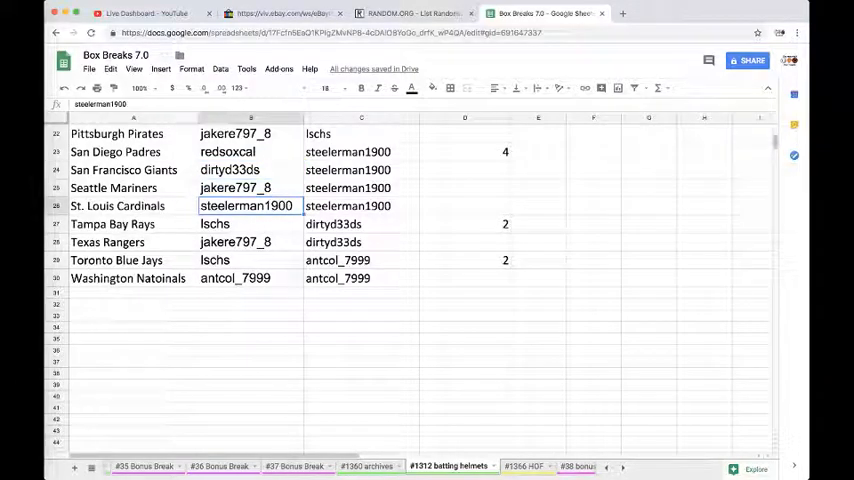
left_click(250, 242)
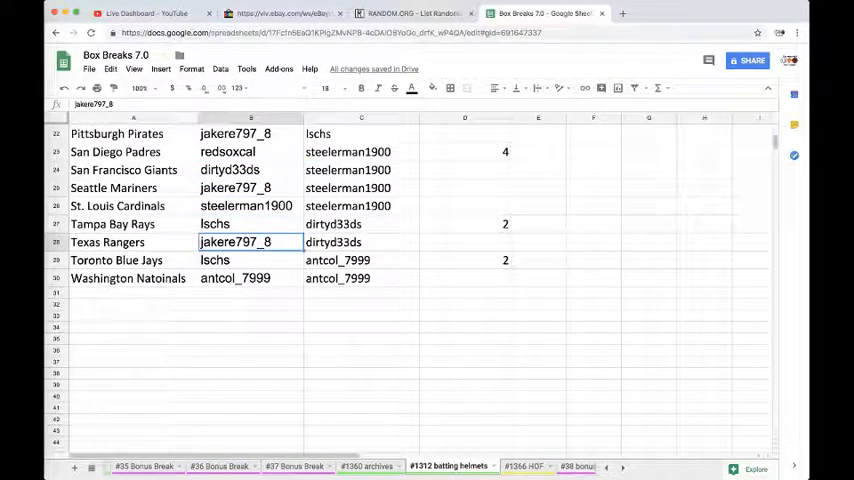
left_click(252, 278)
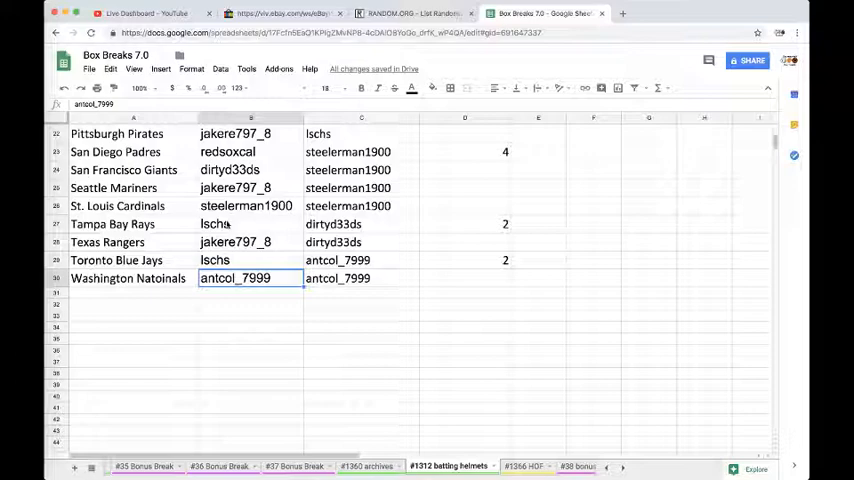
scroll("up", 3)
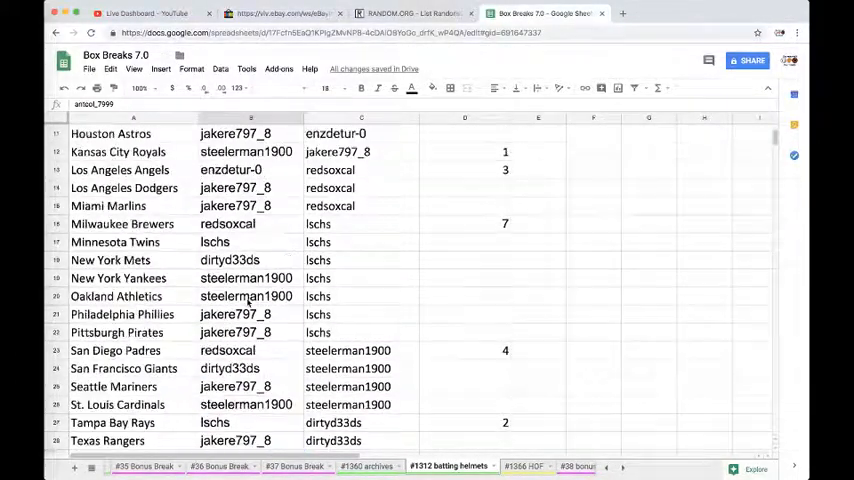
scroll("up", 3)
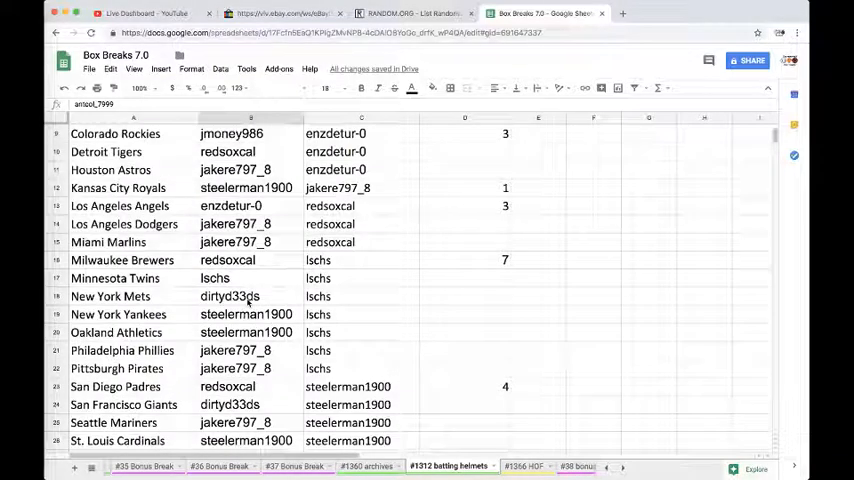
scroll("up", 3)
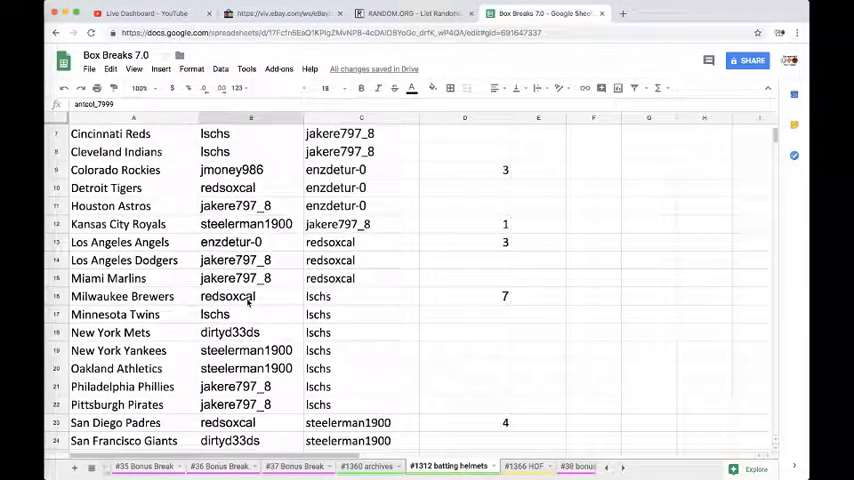
scroll("up", 3)
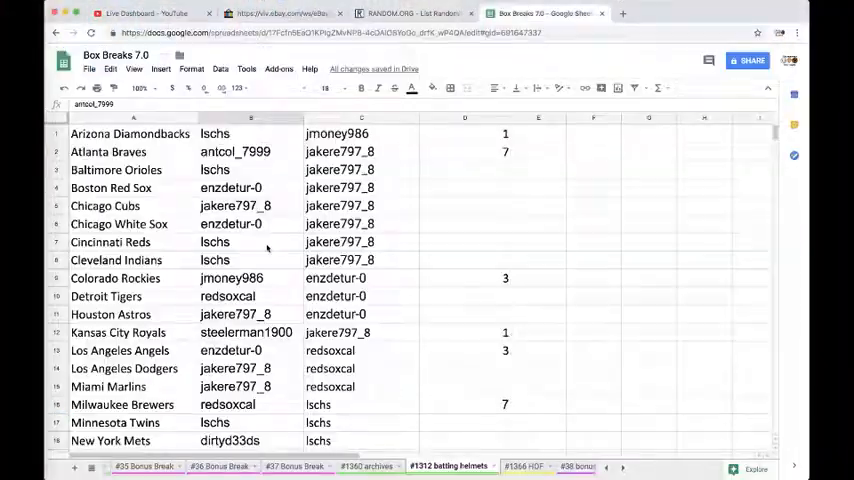
scroll("down", 3)
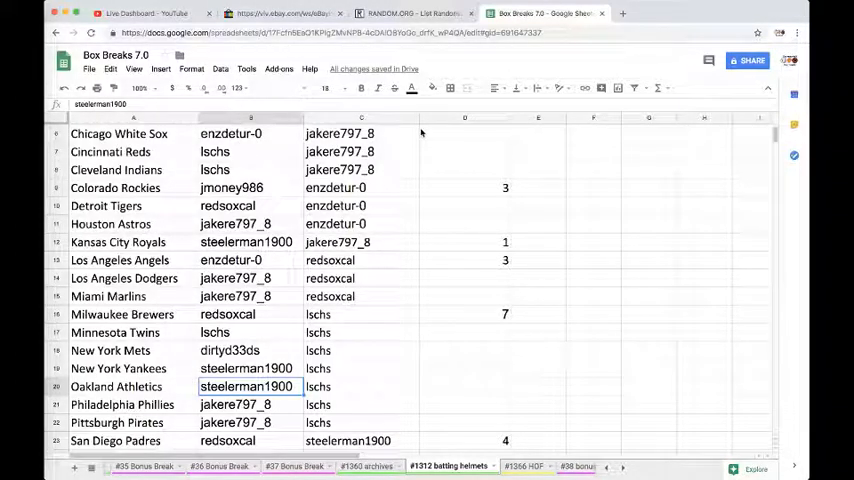
left_click(360, 88)
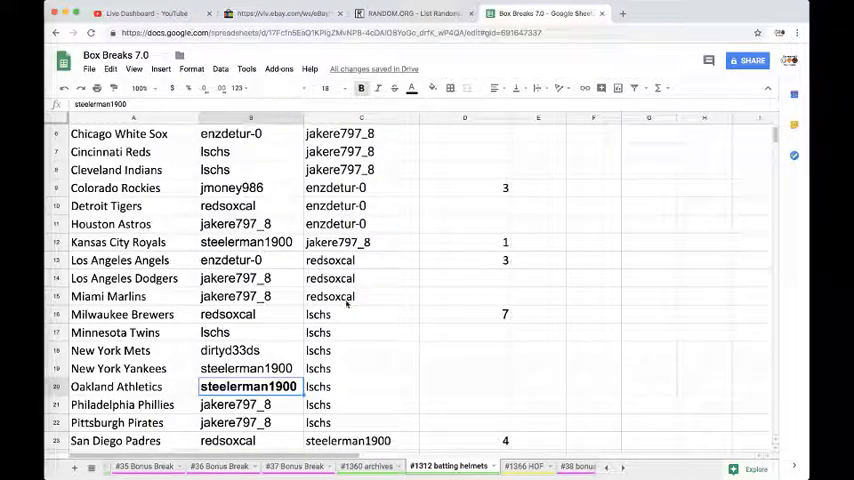
scroll("up", 3)
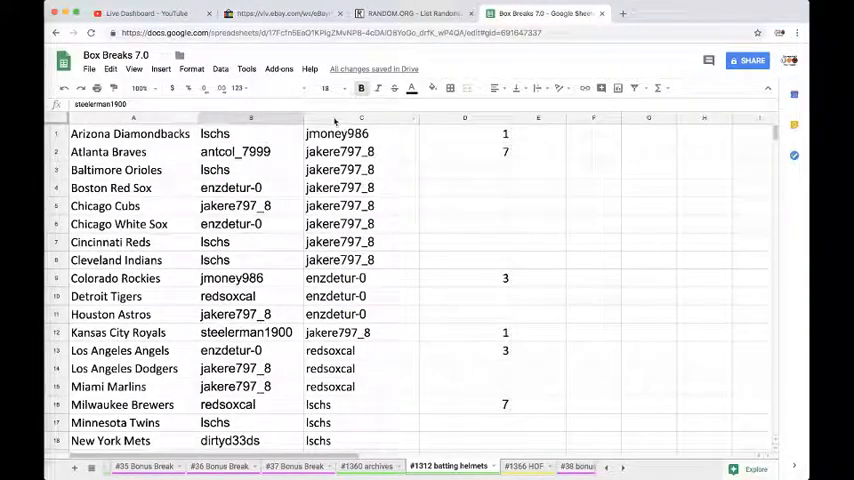
left_click(360, 116)
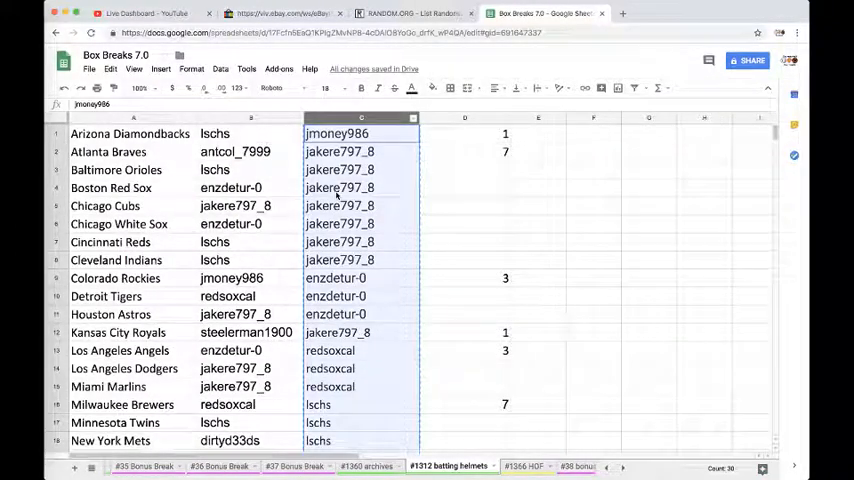
scroll("down", 3)
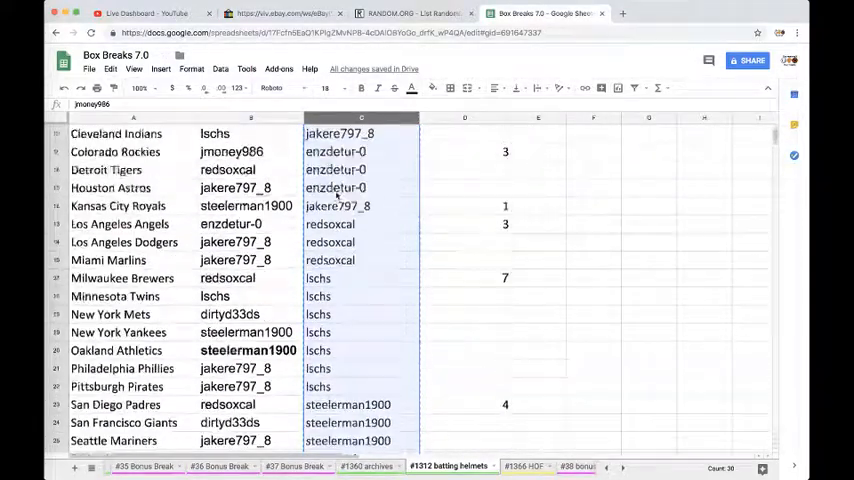
left_click(412, 12)
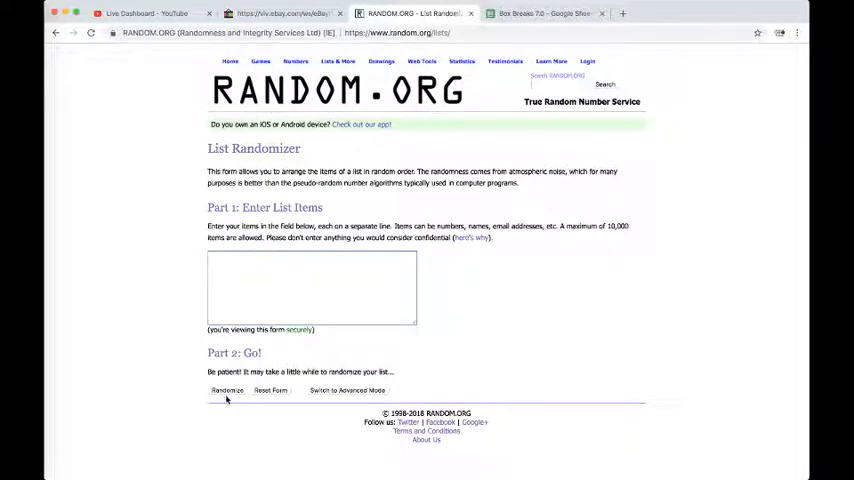
Randomize the 30 owner names twice and return to the spreadsheet
left_click(228, 390)
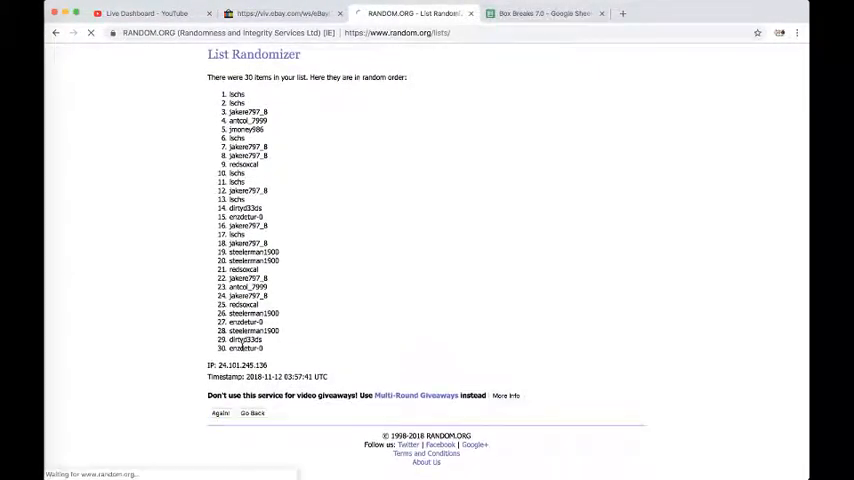
left_click(220, 412)
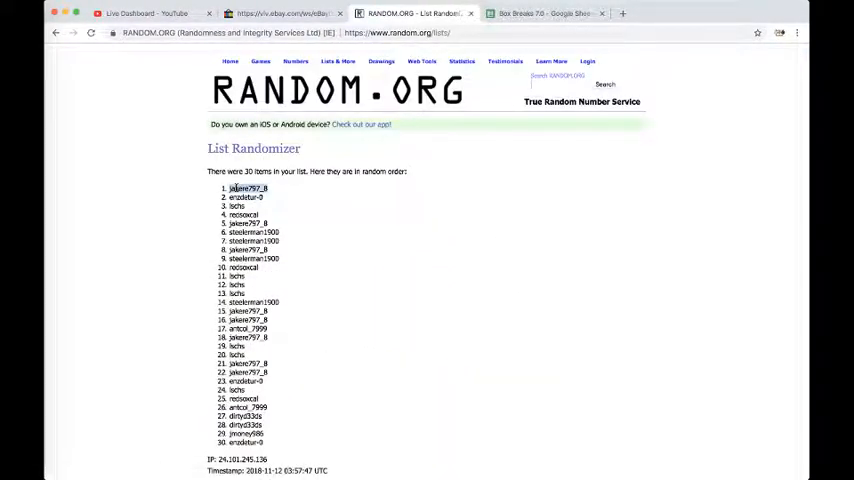
left_click(544, 12)
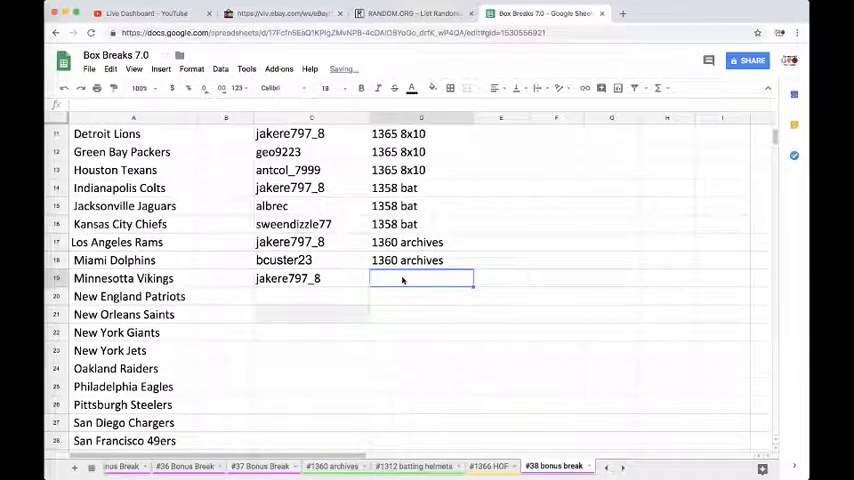
type("1312")
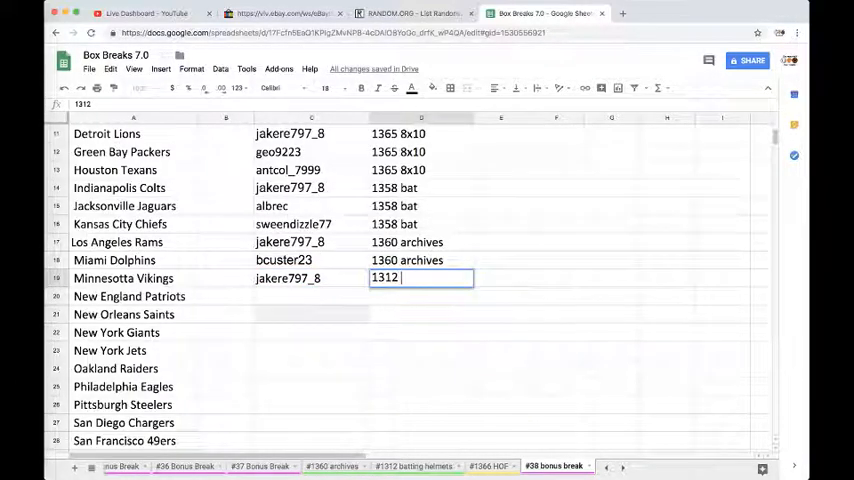
type("batting")
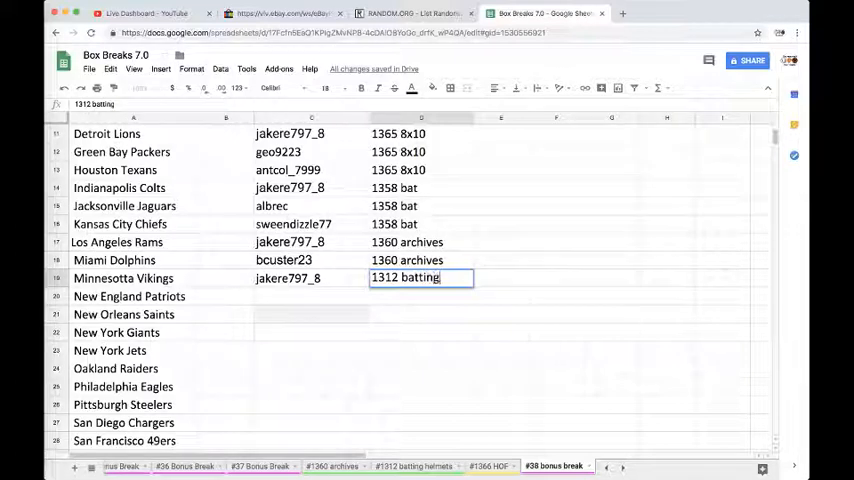
type("helme")
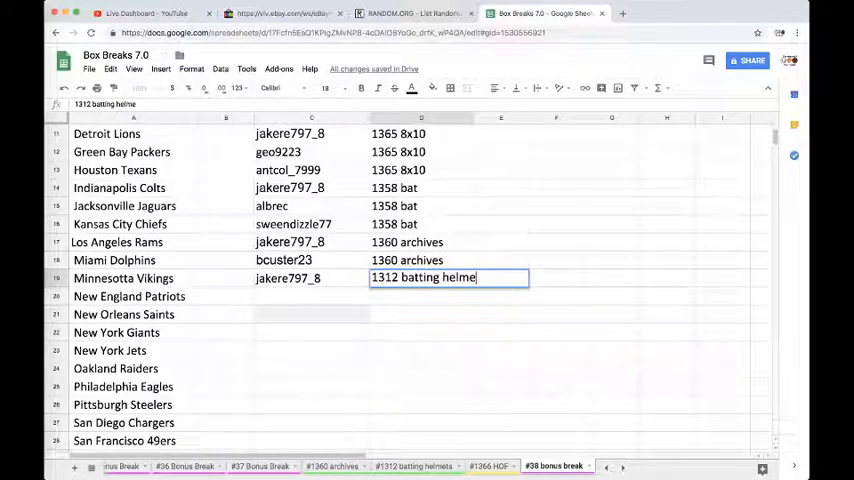